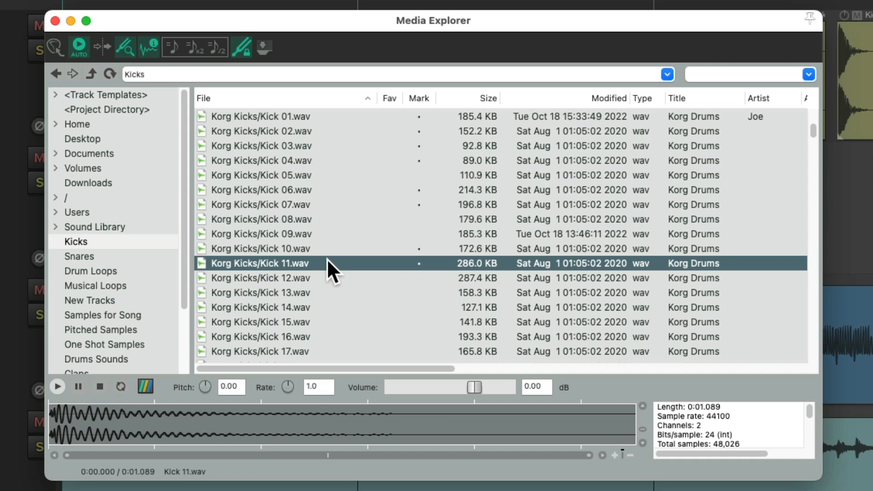
mouse_move(149, 281)
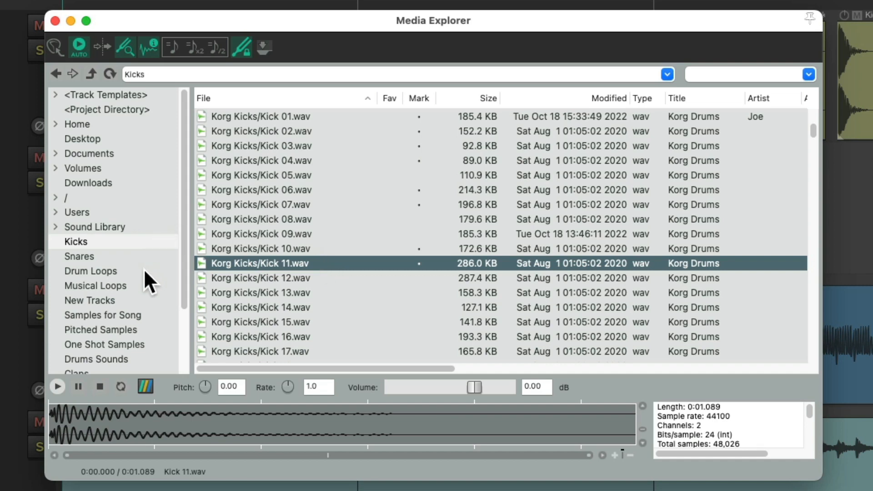
Browse the Drum Loops folder and audition Drum Loop 1 and Drum Loop 2, leaving Loop 2 loaded.
left_click(91, 271)
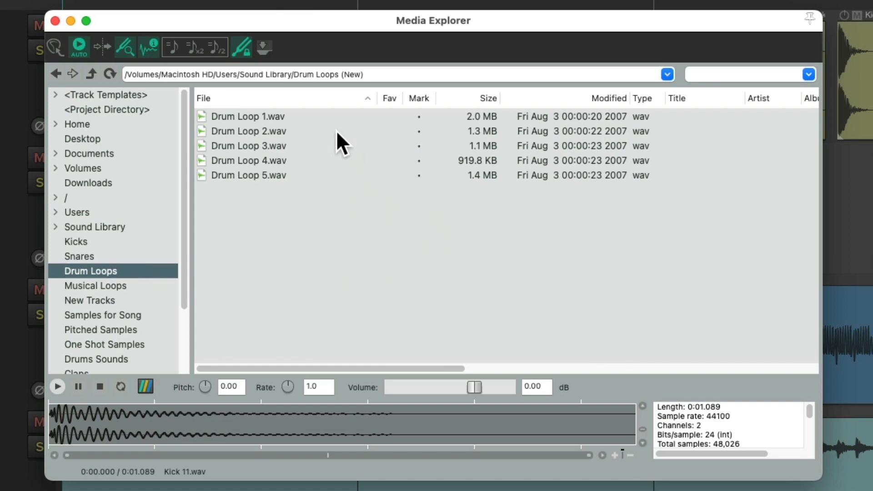
left_click(248, 117)
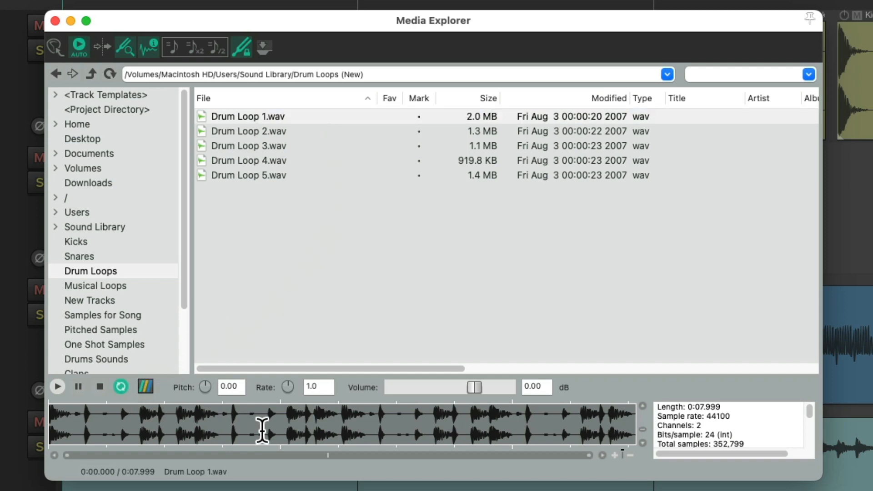
left_click(249, 131)
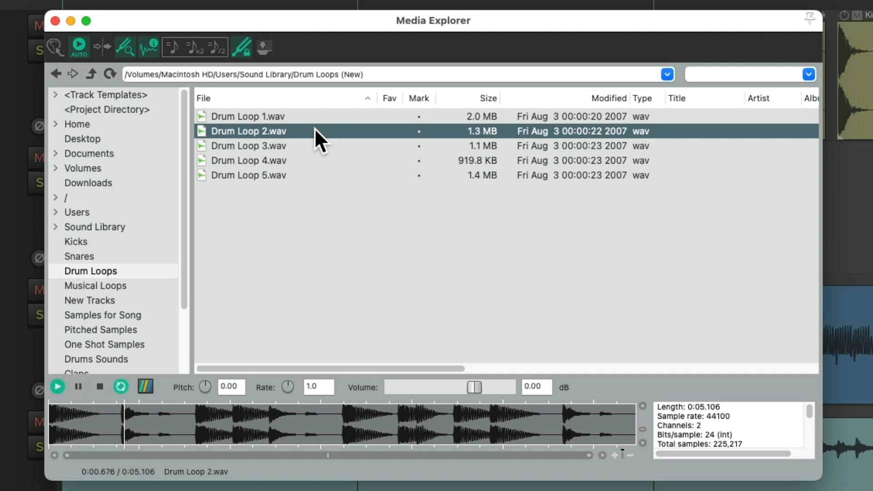
left_click(57, 386)
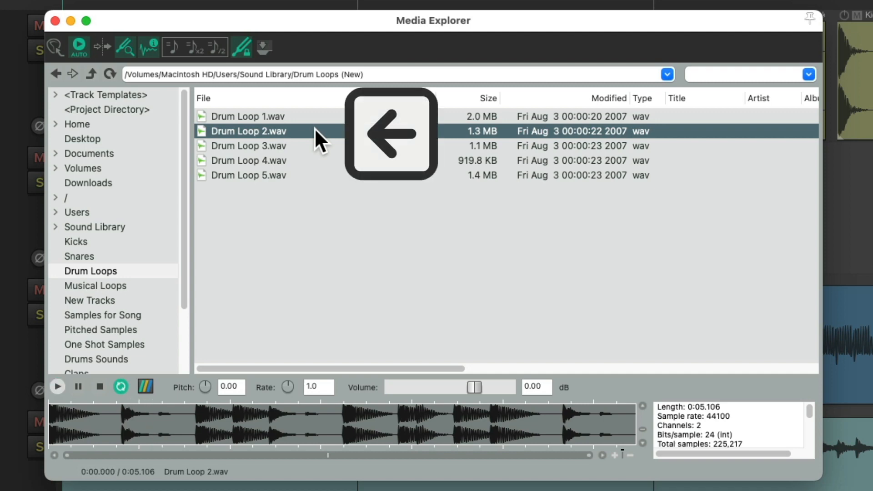
left_click(56, 387)
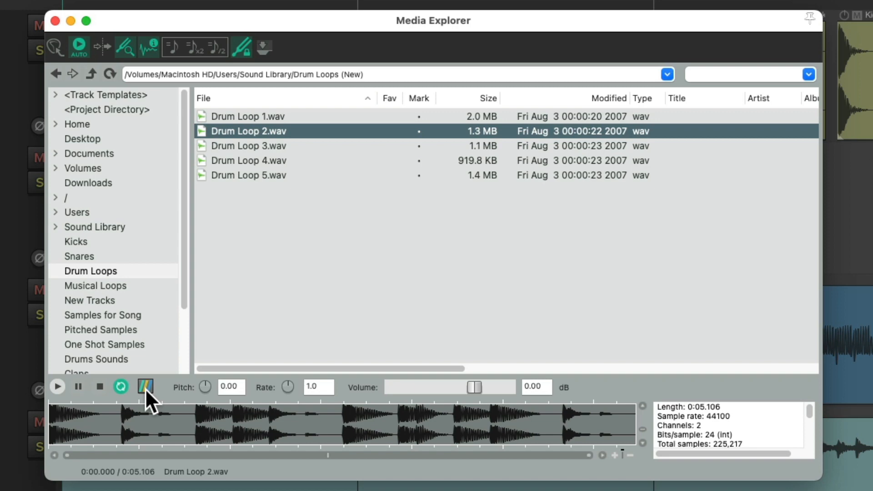
Route previews through track 5's ReaVerbate effect and dismiss its FX window.
left_click(146, 387)
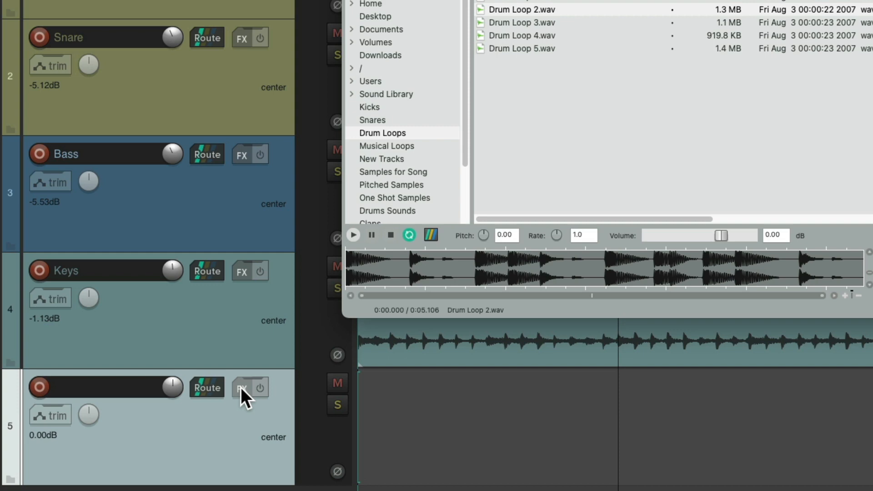
left_click(242, 388)
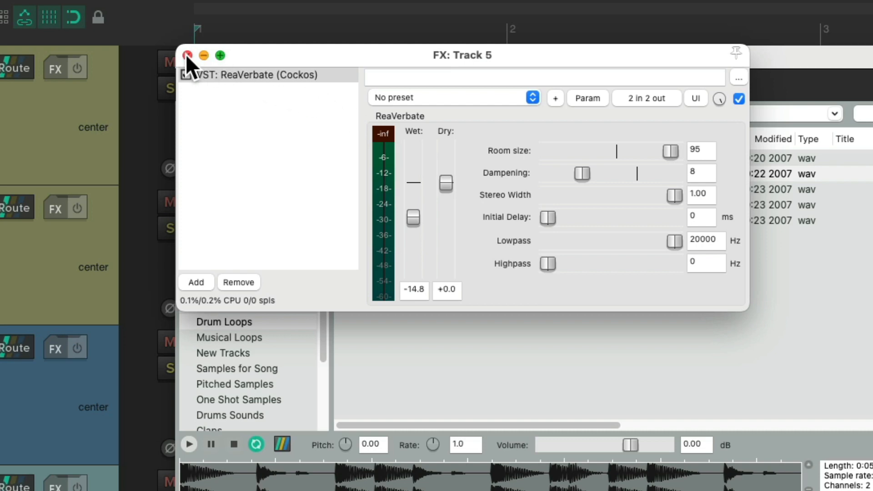
left_click(187, 54)
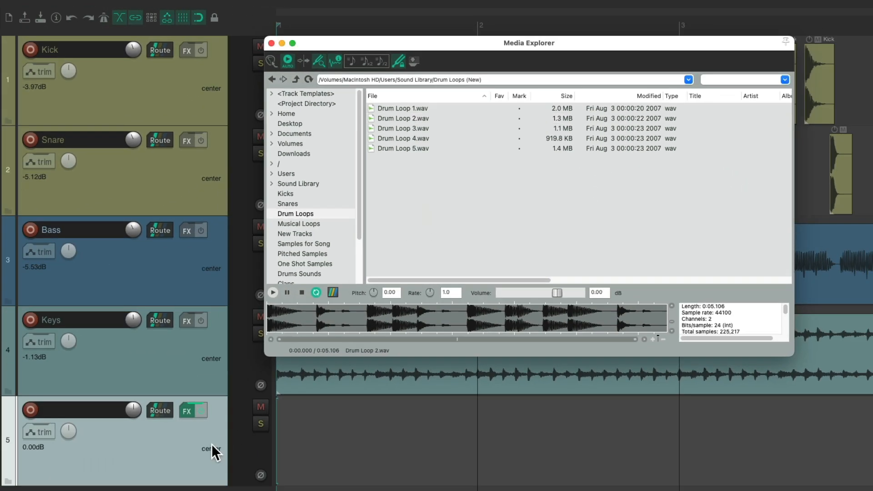
mouse_move(186, 440)
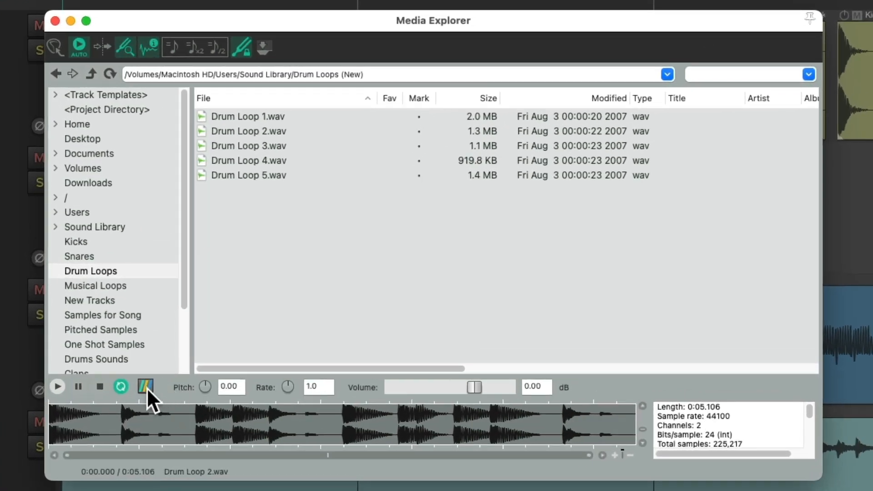
Stop previewing through track FX, then audition Korg Kick 01, 03 and 04 in the Kicks folder.
left_click(146, 387)
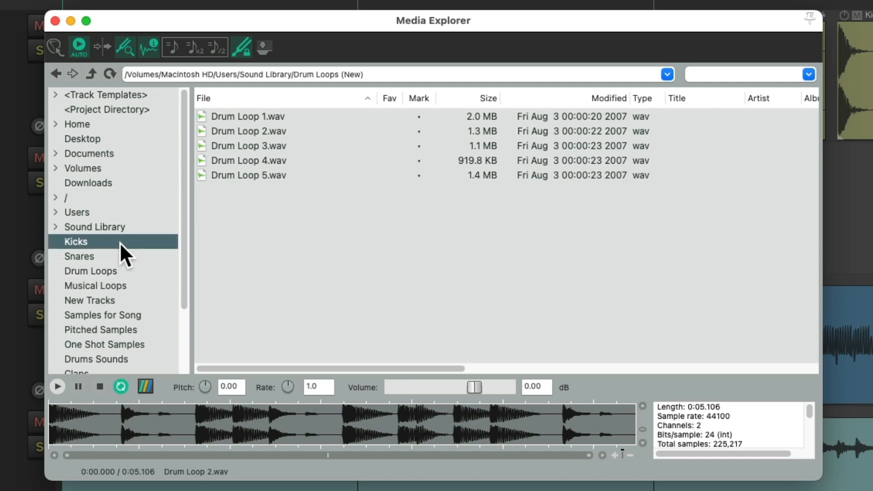
left_click(76, 241)
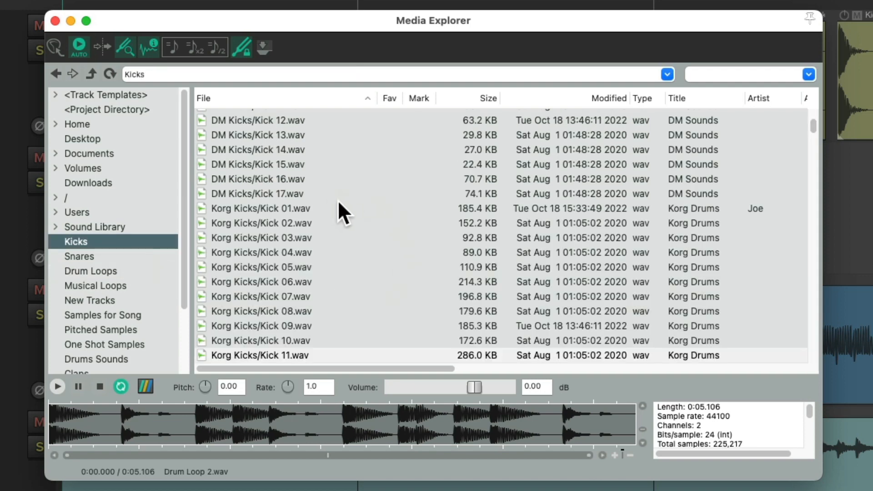
left_click(260, 208)
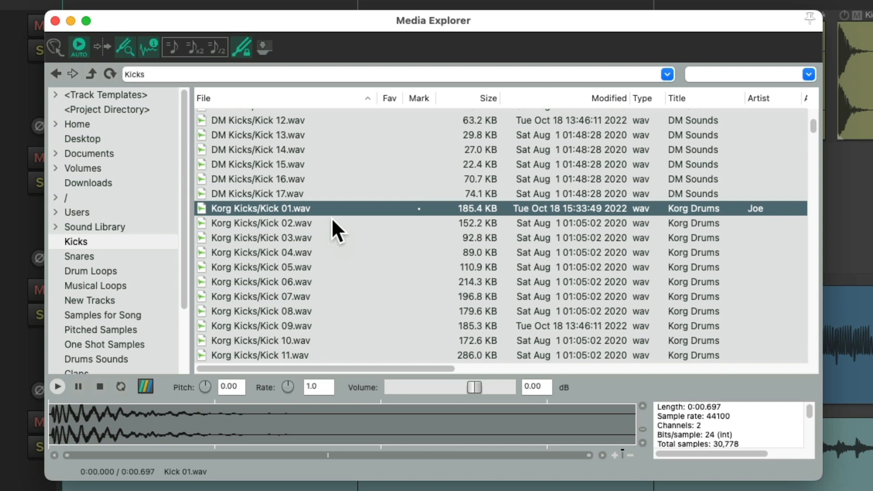
left_click(260, 238)
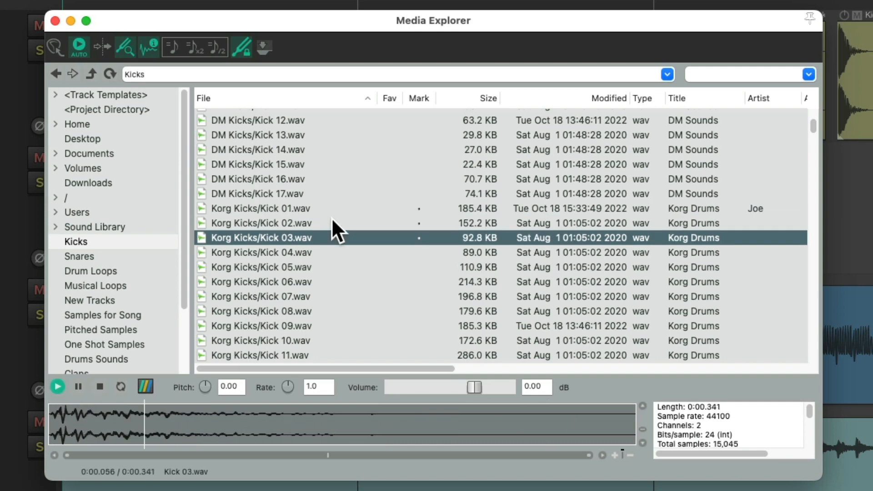
left_click(260, 252)
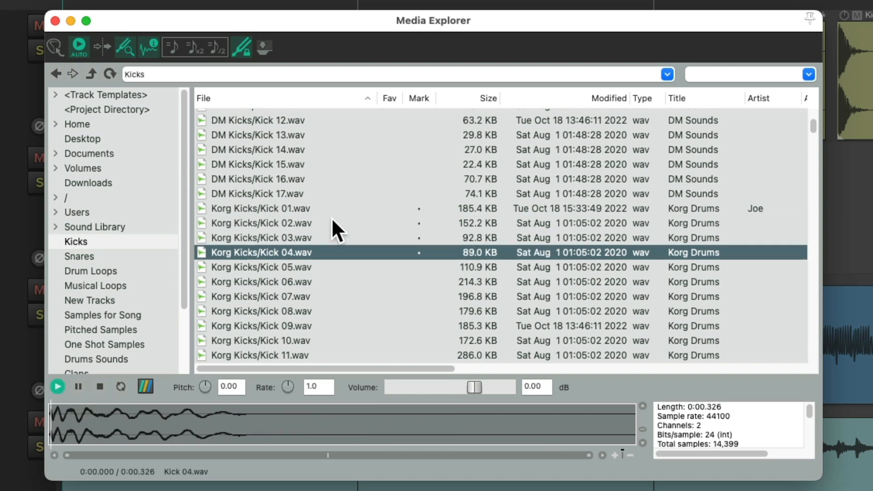
left_click(58, 386)
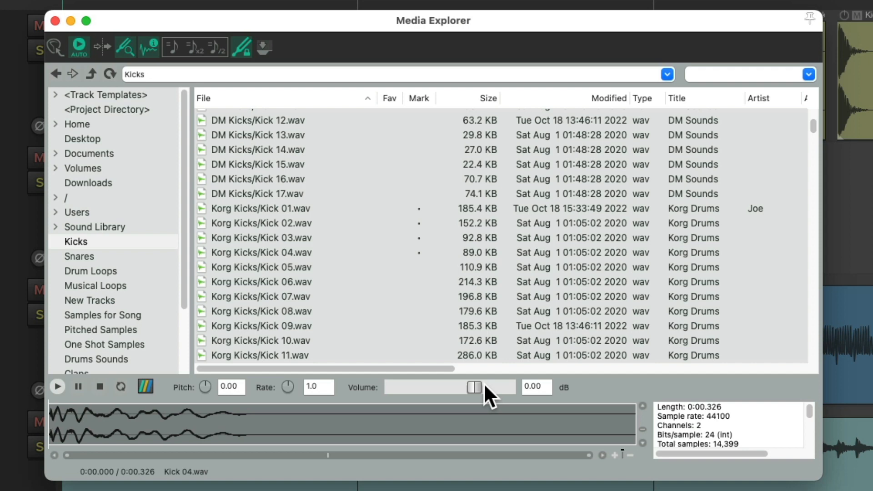
Audition Kick 03, 04 and 06 at -14.8 dB preview volume, then restore it to 0 dB.
left_click_drag(473, 387, 442, 388)
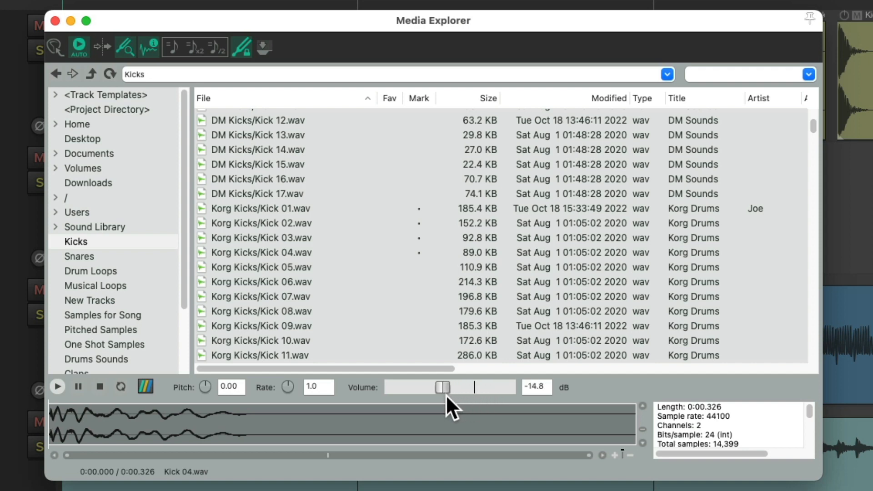
left_click(260, 237)
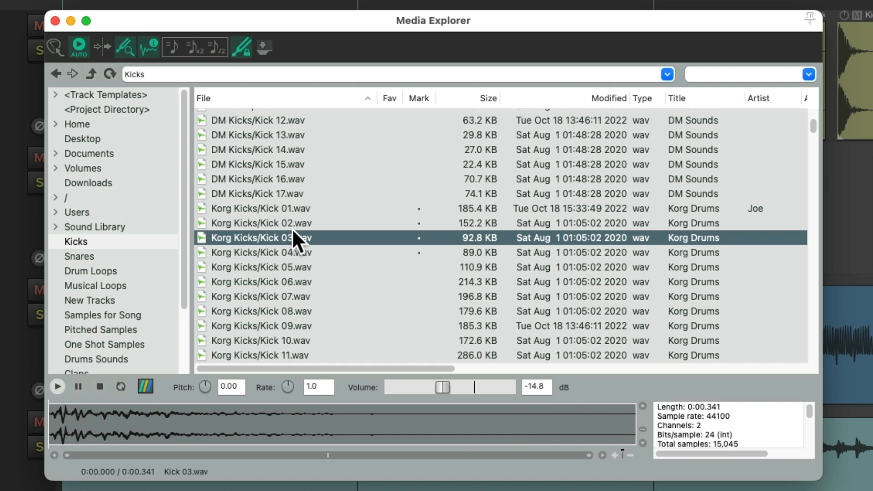
left_click(260, 252)
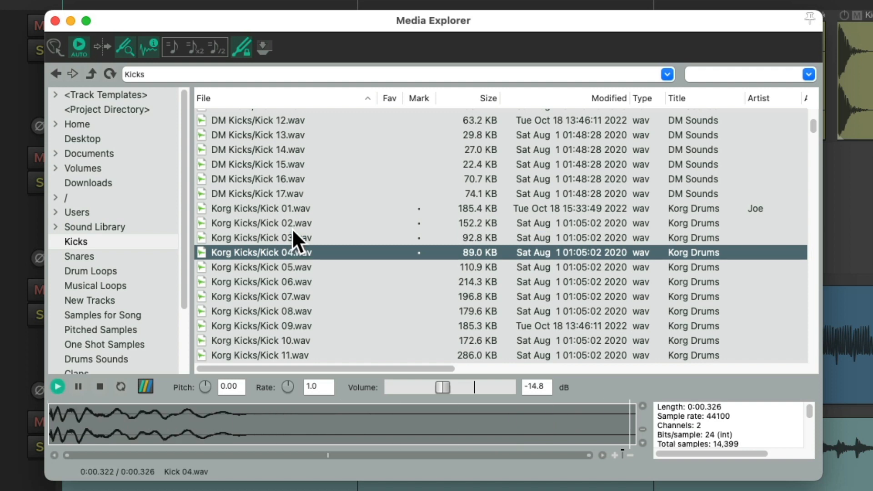
left_click(260, 282)
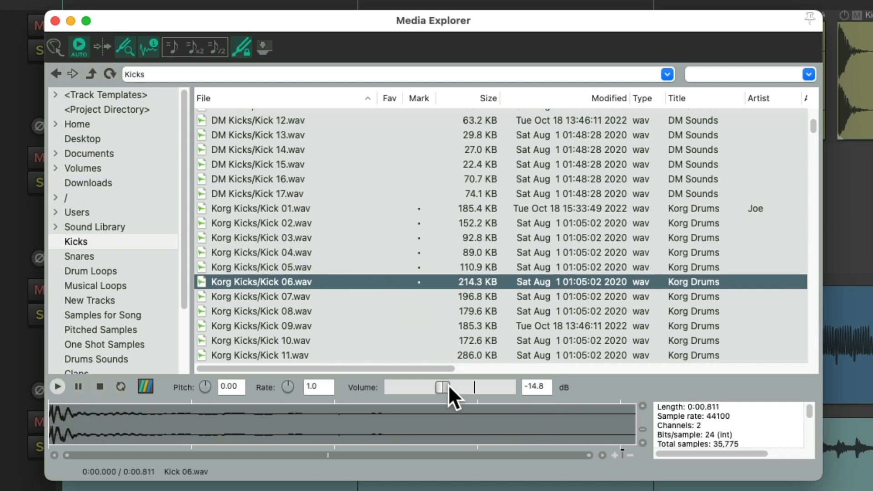
left_click(259, 297)
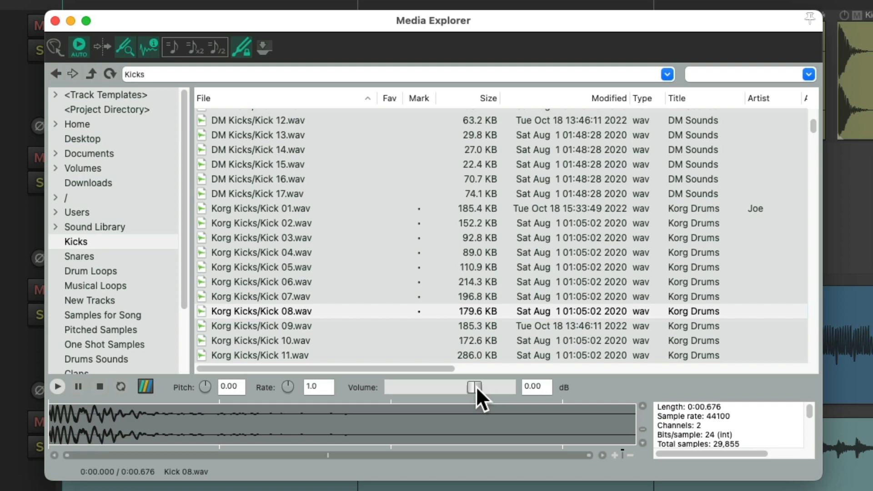
left_click_drag(475, 388, 437, 387)
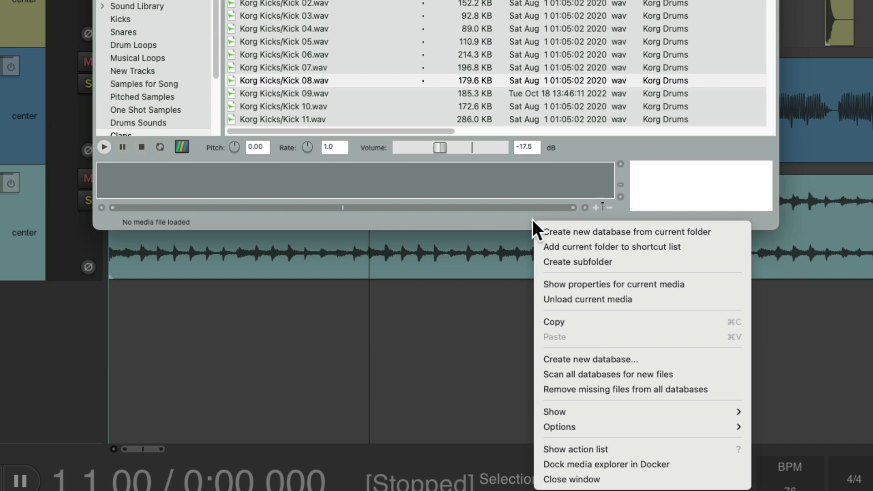
Enable 'Apply preview volume to inserted media item', try about -7.4 dB, and return to Drum Loops.
left_click(560, 426)
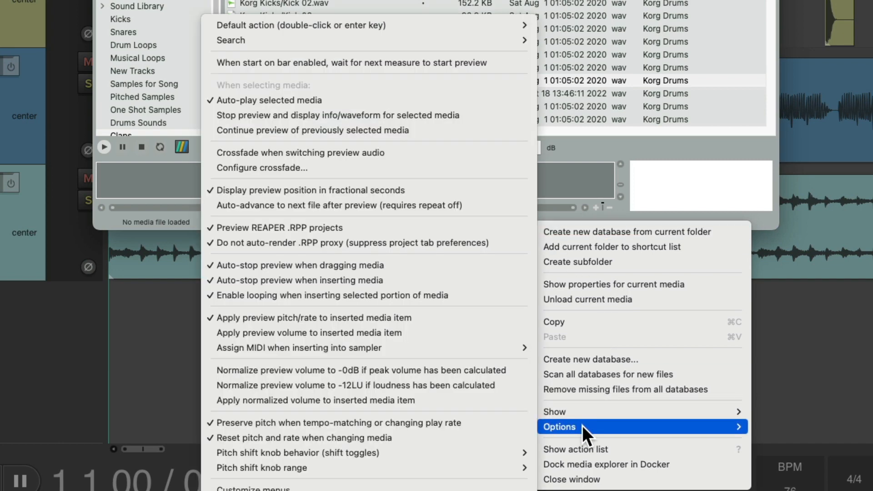
mouse_move(429, 333)
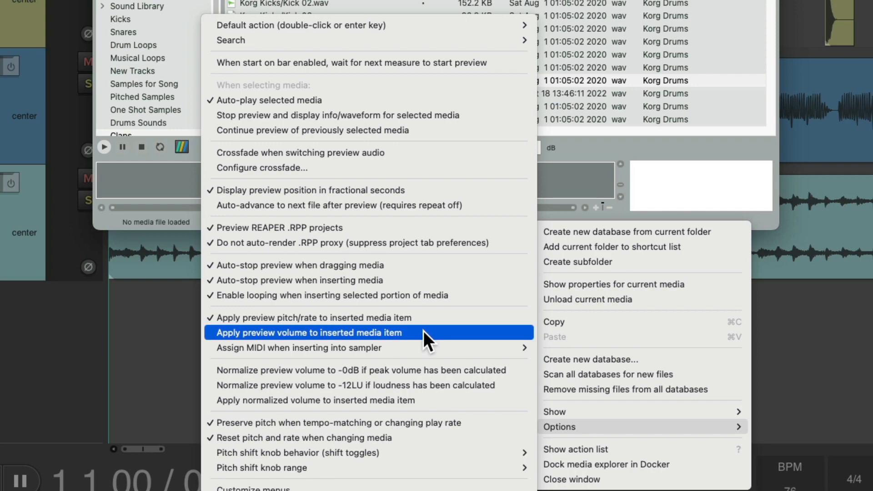
left_click(309, 333)
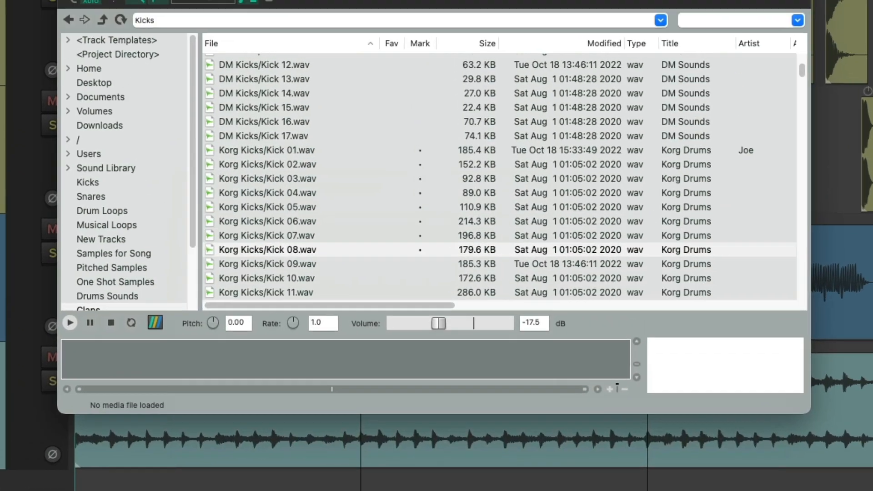
left_click_drag(438, 323, 457, 387)
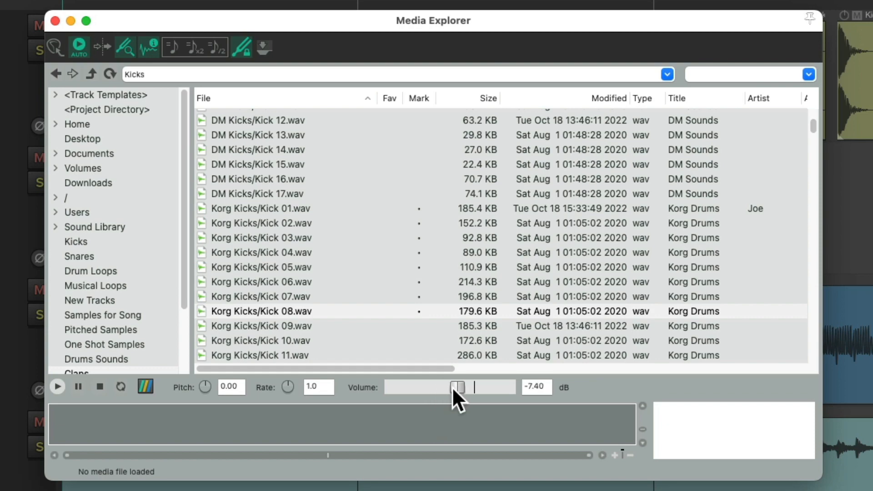
left_click(260, 326)
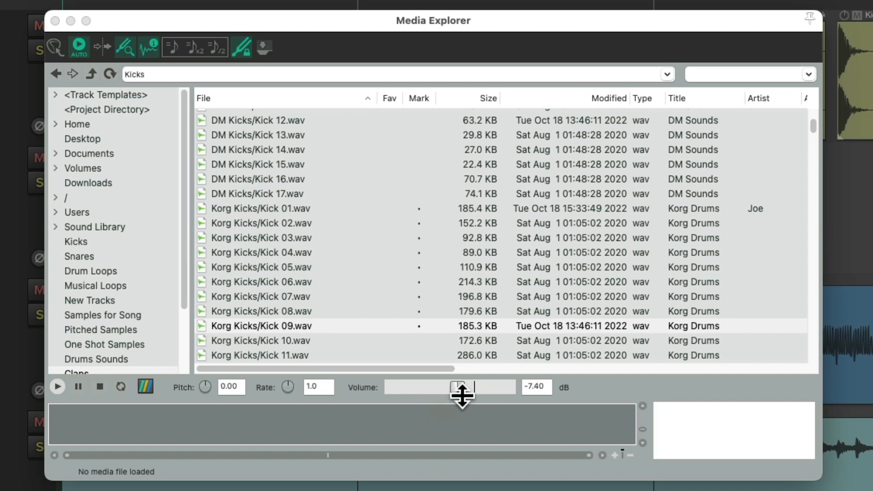
left_click(90, 271)
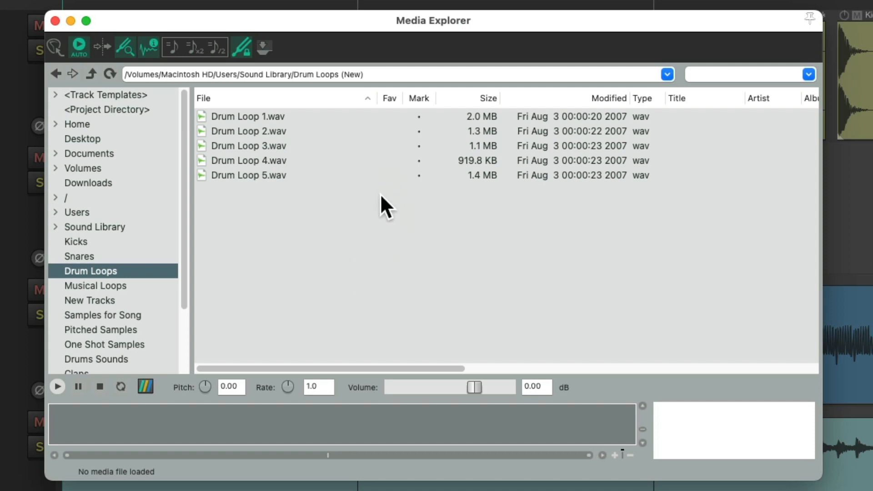
mouse_move(334, 149)
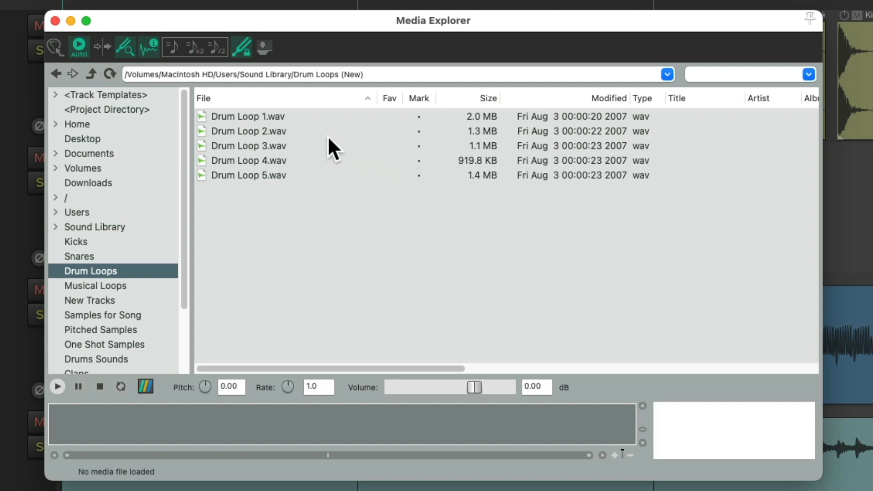
Trial-insert Drum Loop 2.wav onto track 5 and undo the import.
left_click(248, 131)
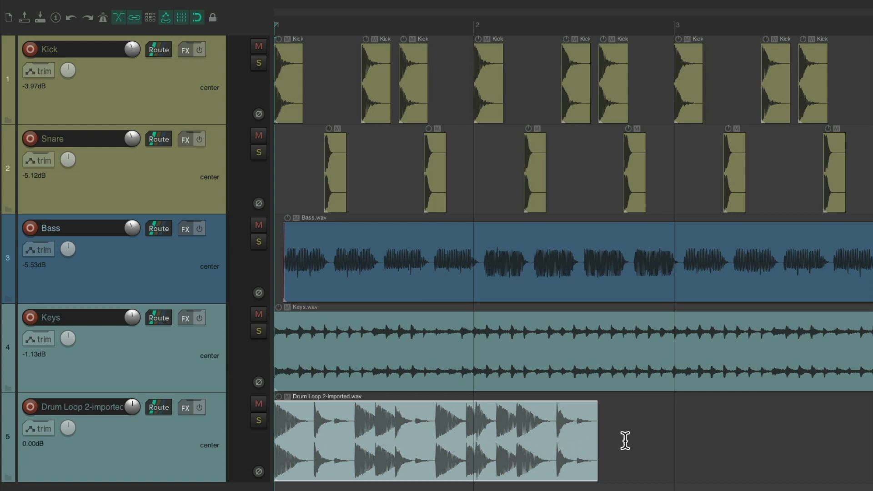
key("alt")
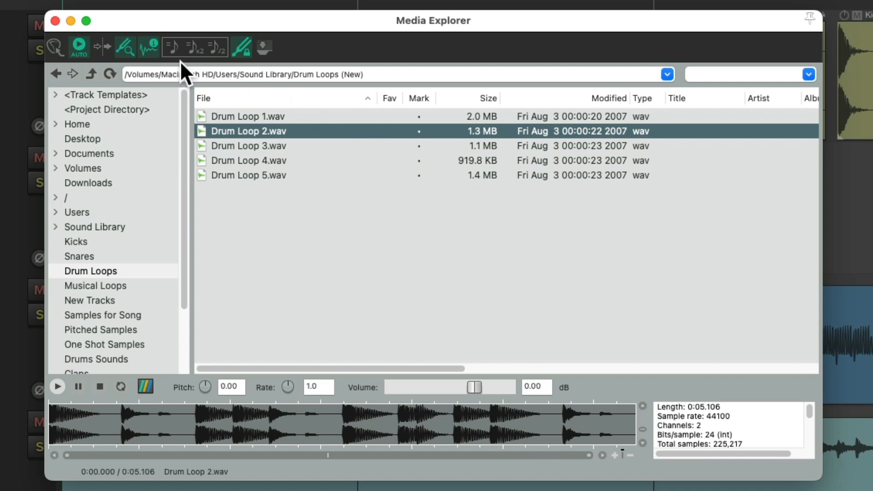
mouse_move(217, 71)
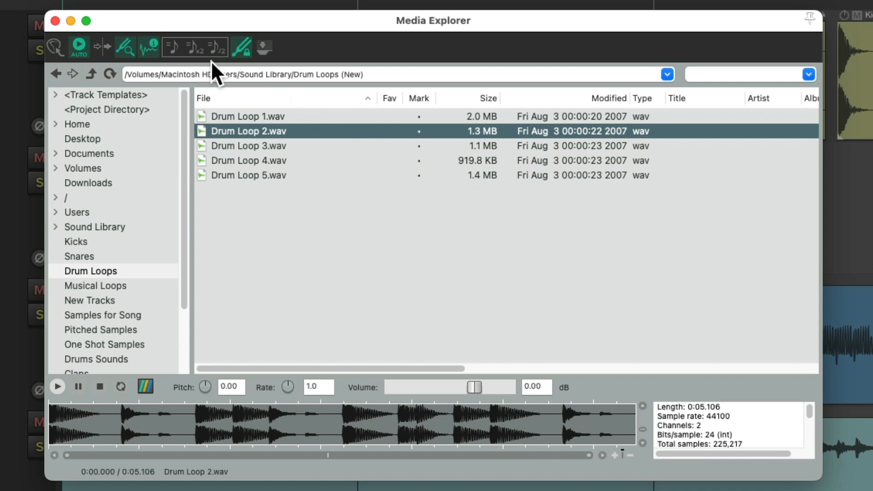
Audition Drum Loops 2-4 tempo-matched, then at half project tempo (0.563x rate).
left_click(173, 47)
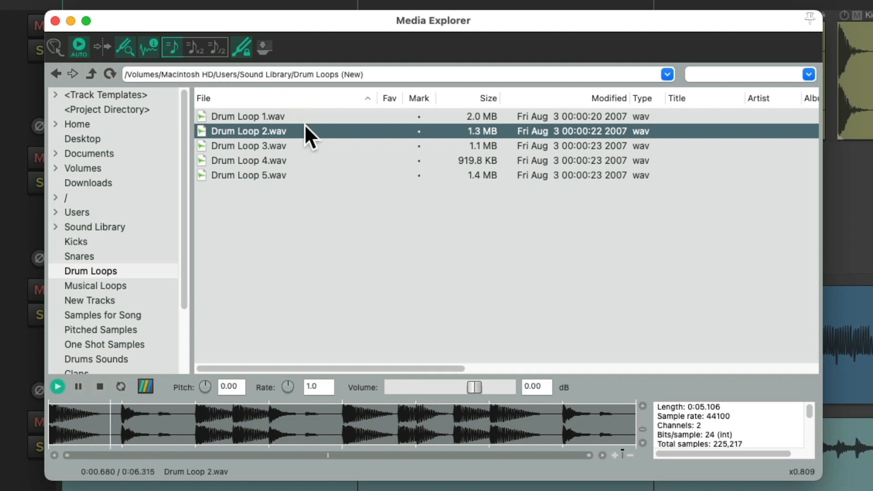
left_click(57, 386)
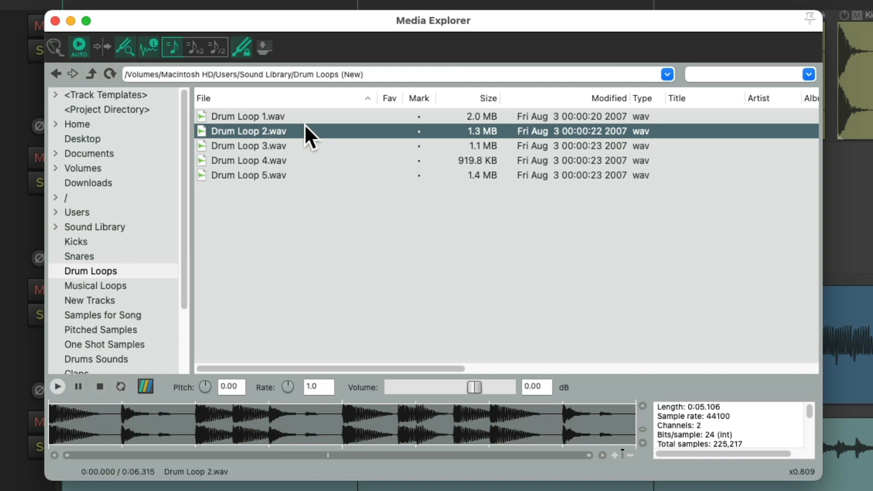
left_click(248, 145)
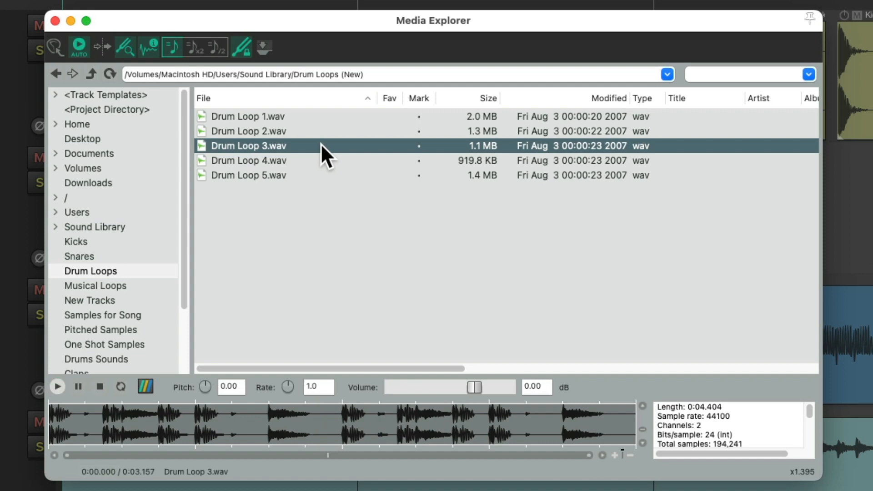
left_click(248, 160)
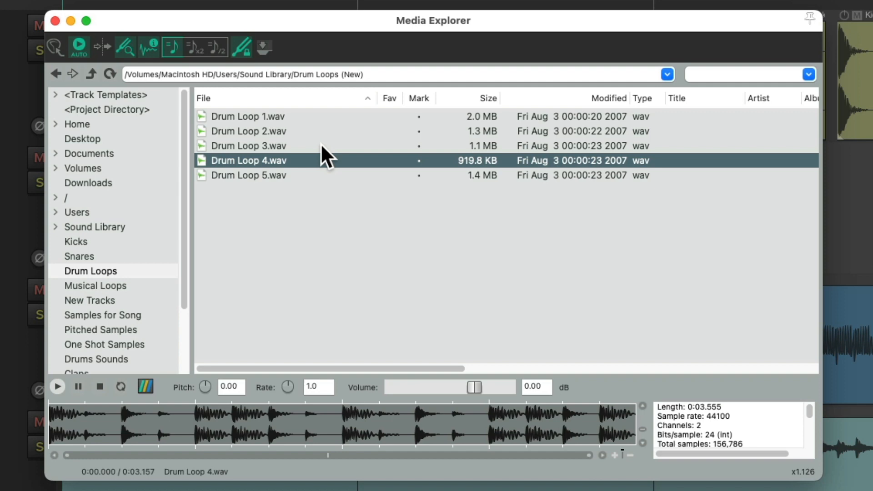
left_click(196, 48)
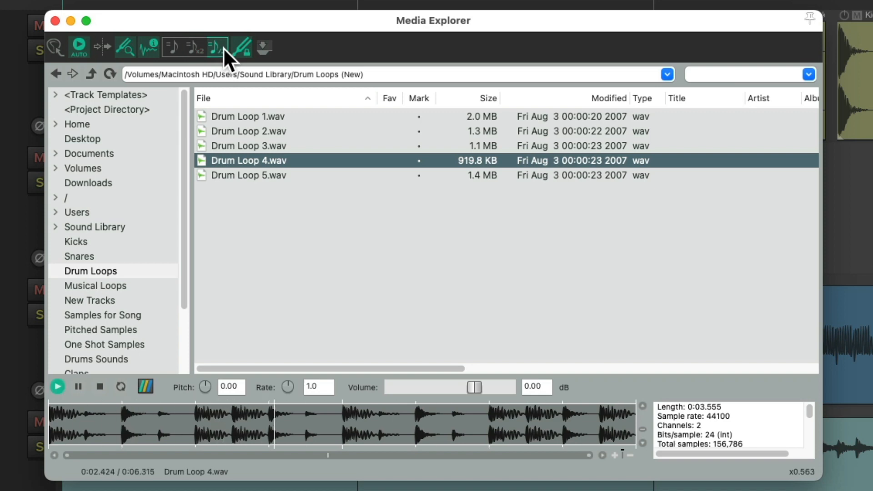
left_click(57, 386)
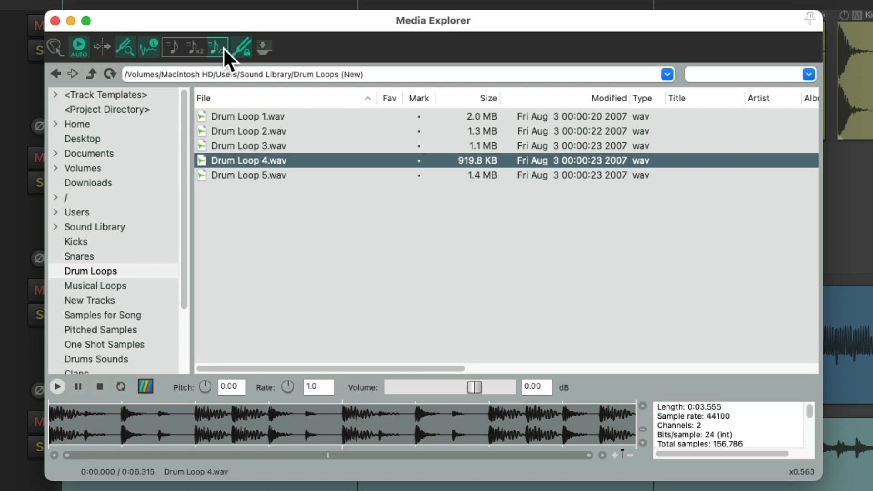
left_click(216, 47)
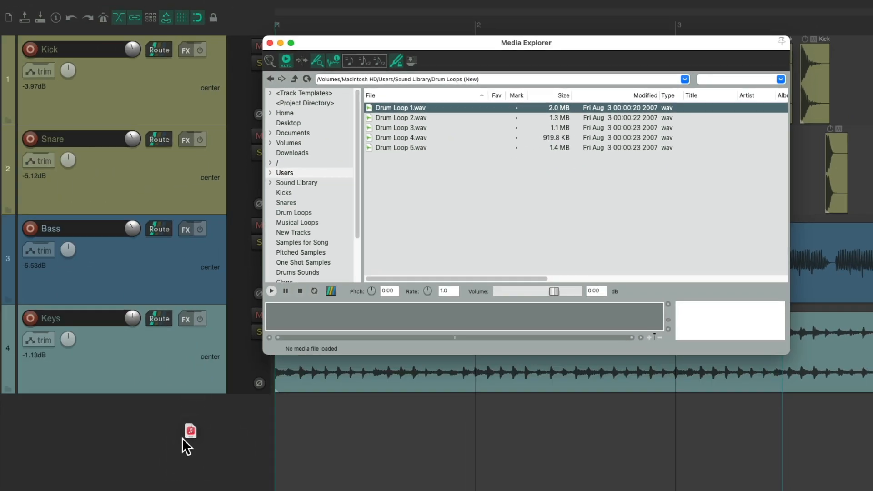
Drag Drum Loop 1.wav below the Keys track to create a fifth track named Drum Loop 1.
left_click_drag(400, 107, 390, 440)
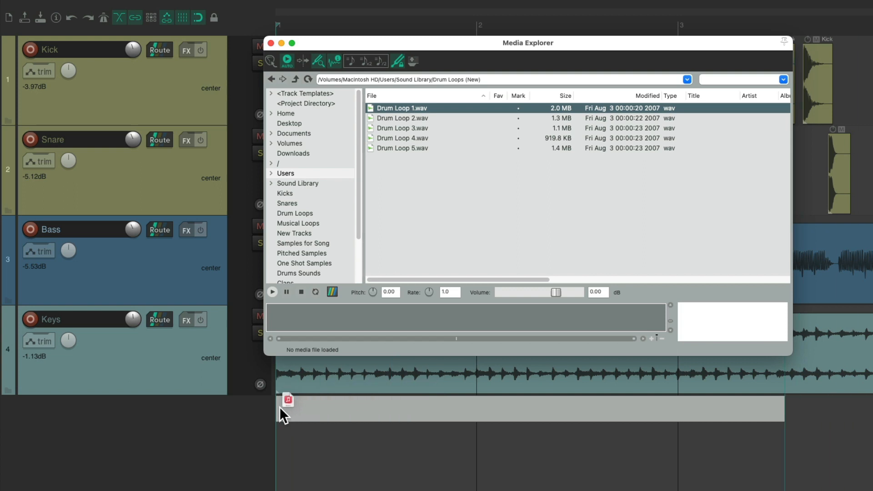
left_click_drag(401, 108, 401, 423)
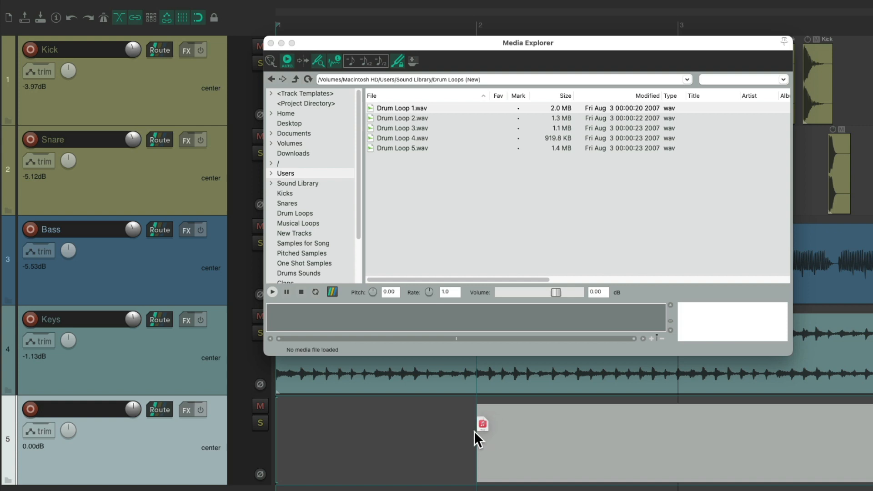
left_click_drag(480, 423, 281, 412)
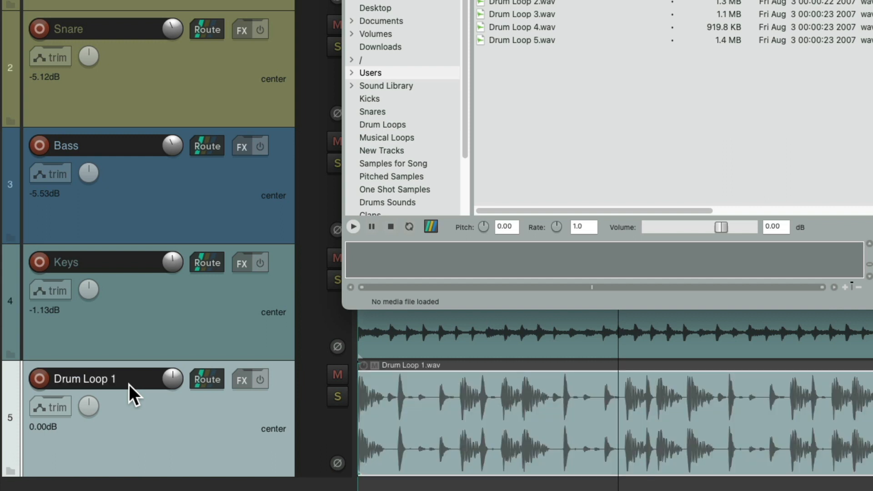
mouse_move(392, 430)
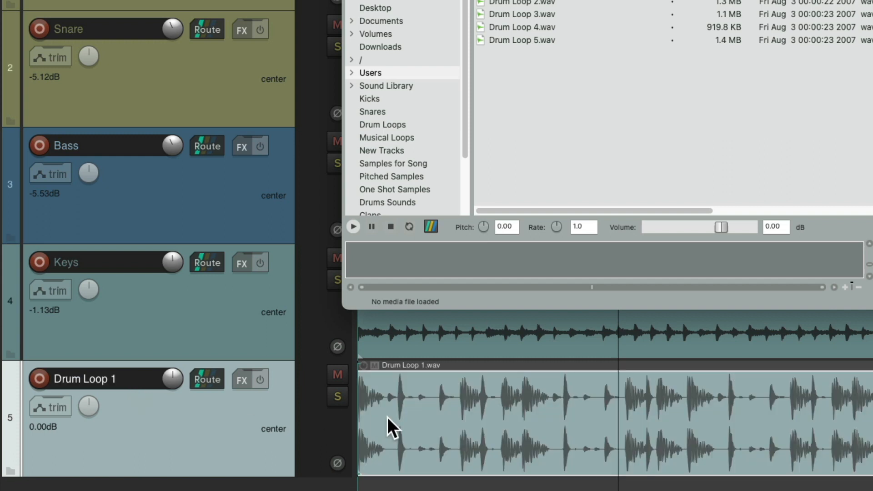